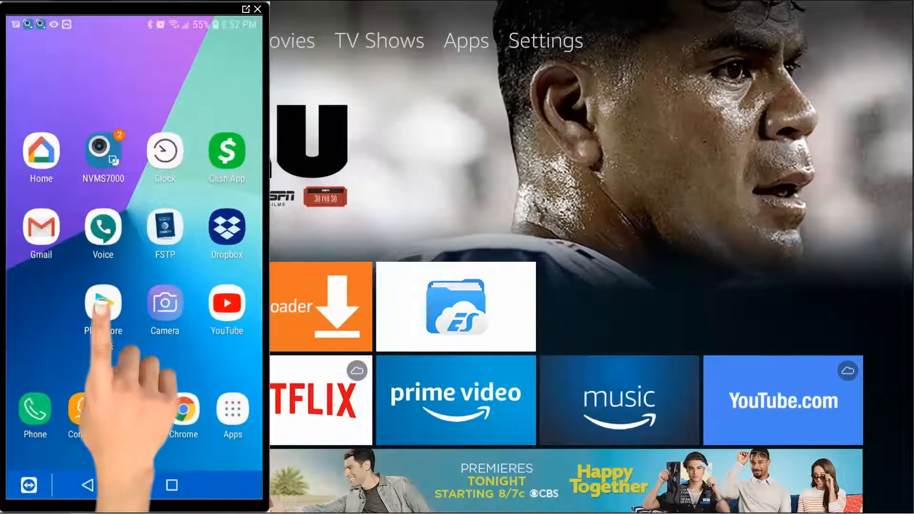
# Step: Search Play Store for 'firetv' and install Amazon Mobile LLC's Amazon Fire TV app
pyautogui.click(103, 304)
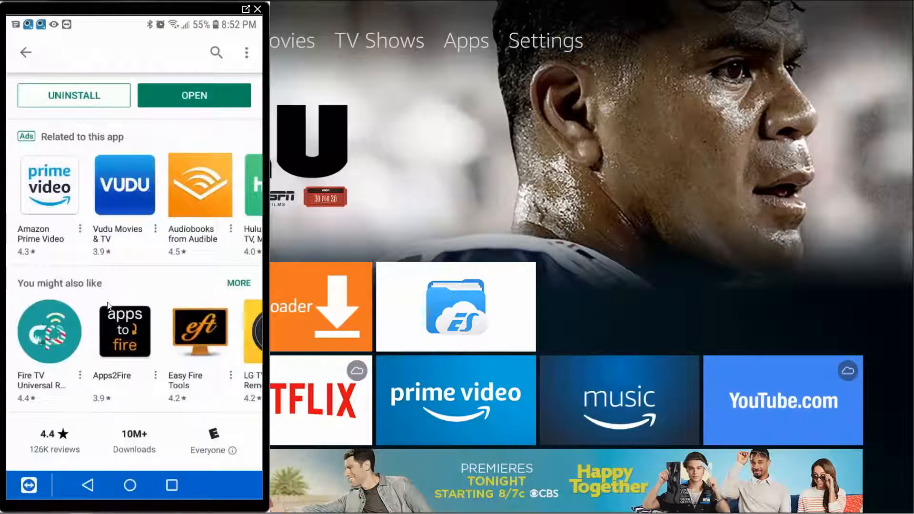
pyautogui.click(26, 51)
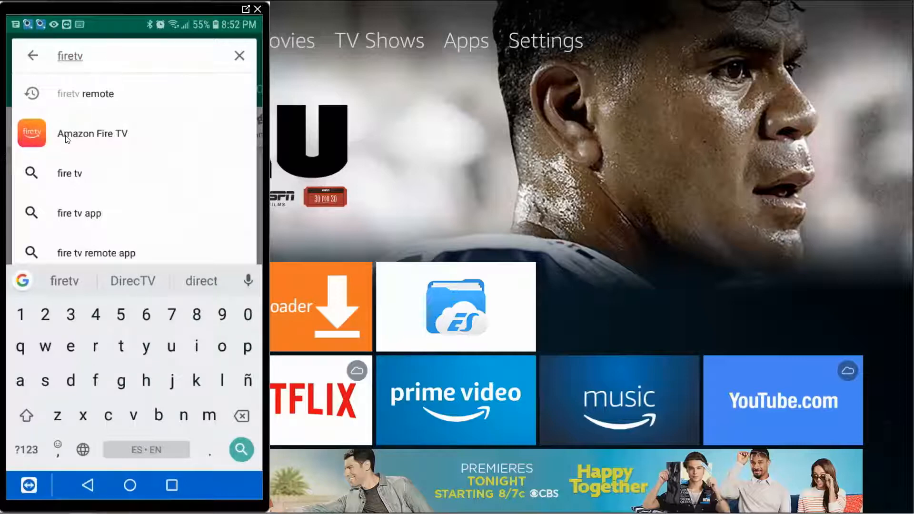
pyautogui.click(92, 134)
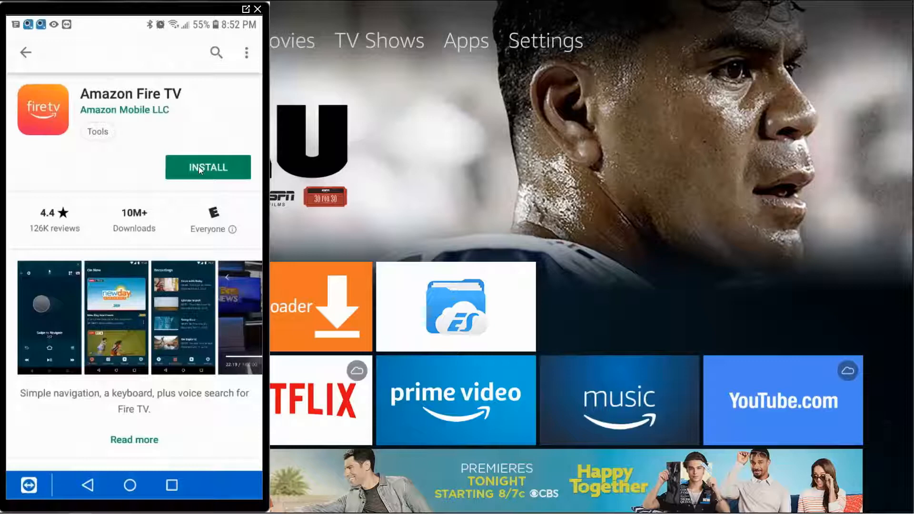
pyautogui.click(208, 167)
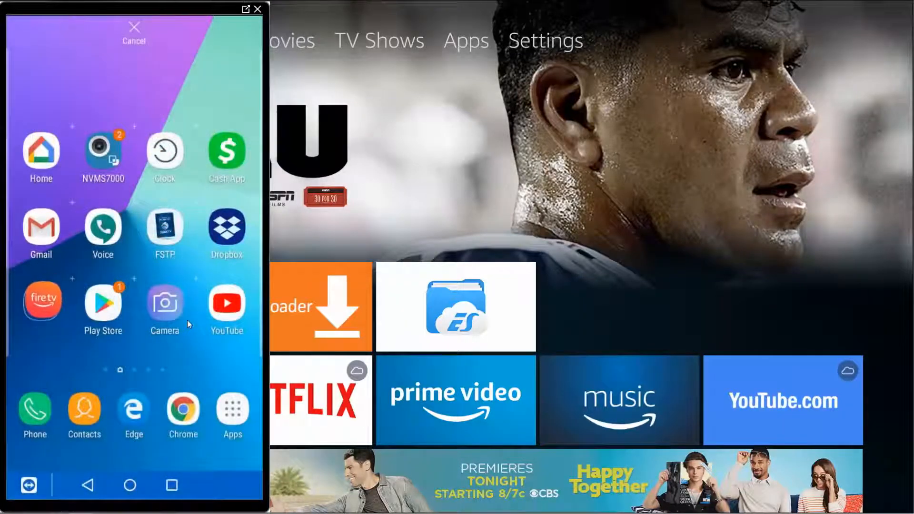
# Step: Launch the Fire TV app and sign out of the Amazon account, confirming SIGN OUT
pyautogui.click(42, 302)
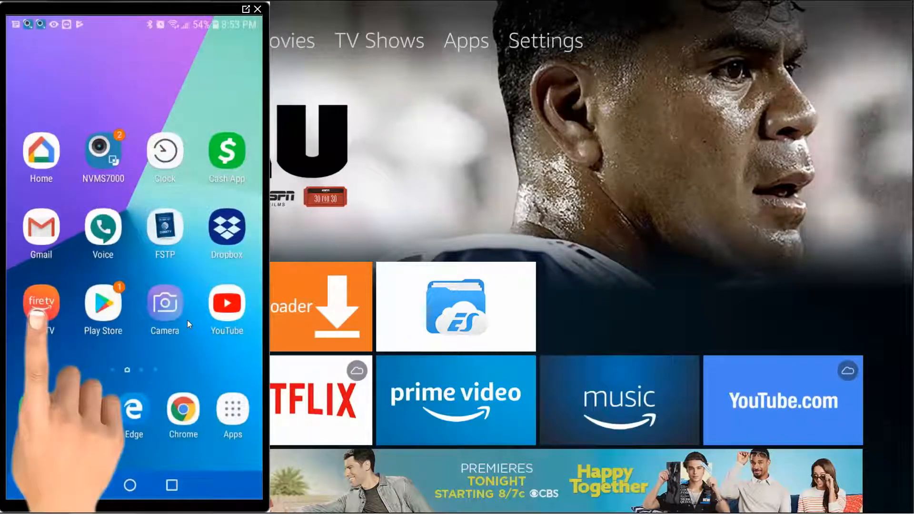
pyautogui.click(41, 302)
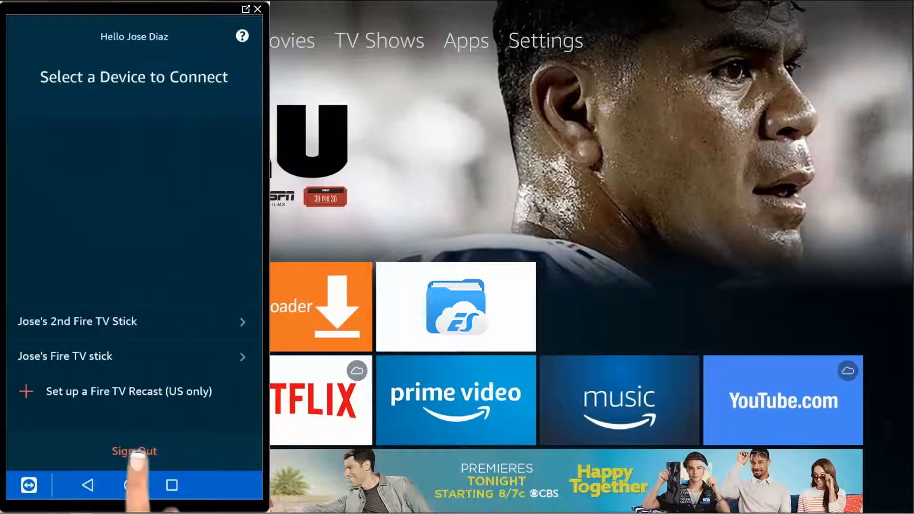
pyautogui.click(134, 451)
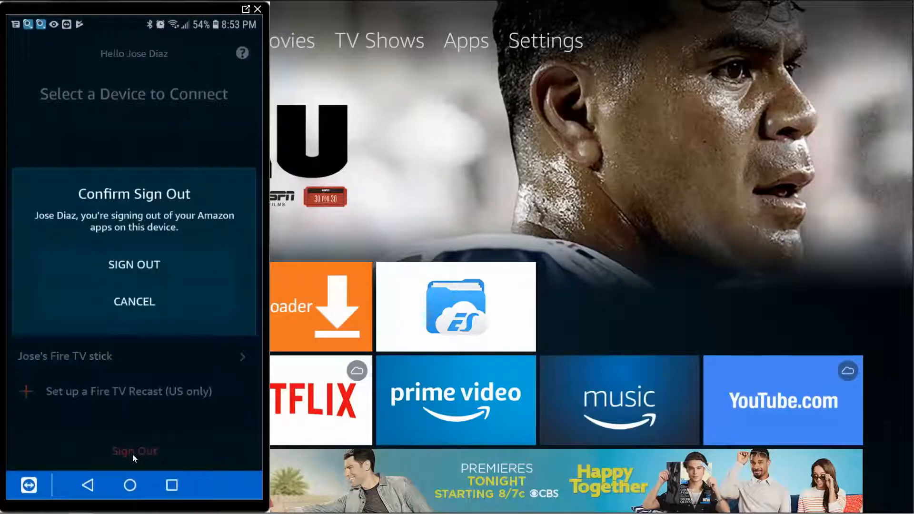
pyautogui.click(135, 302)
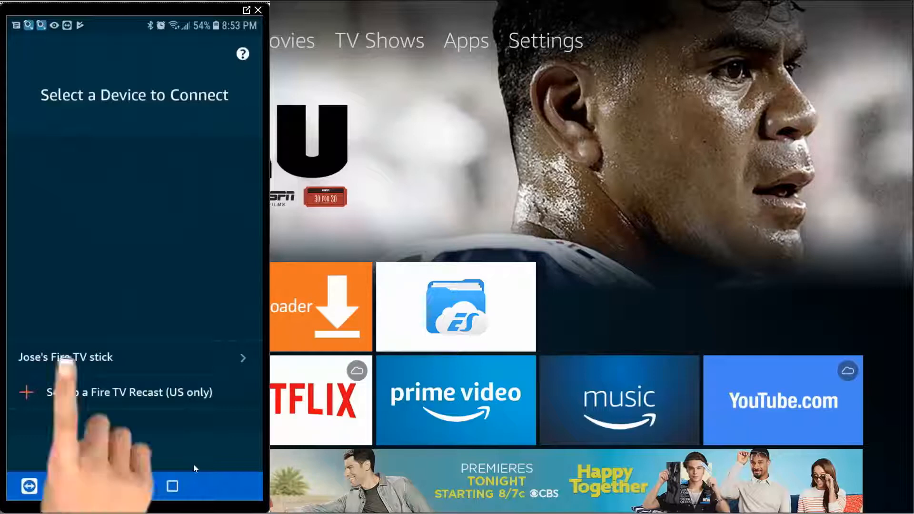
# Step: Select the Fire TV Stick and enter the 4-digit pairing code shown on the TV
pyautogui.click(65, 357)
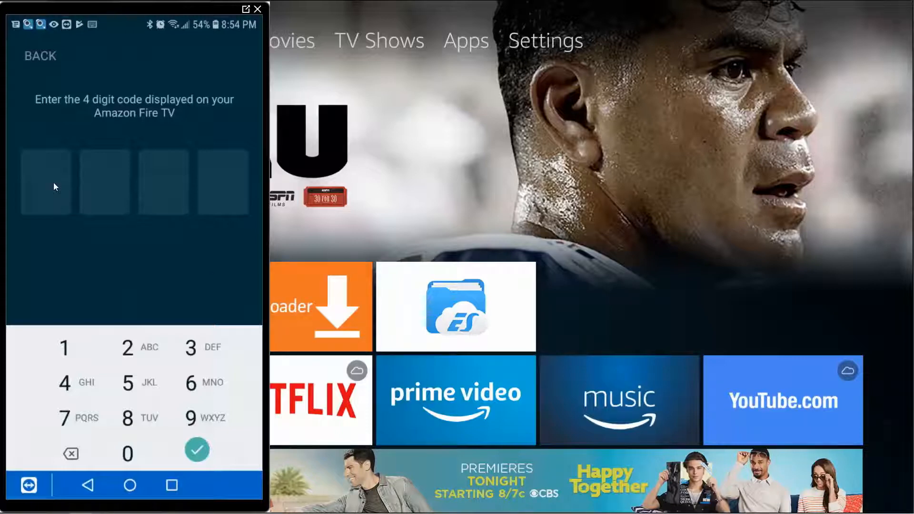
pyautogui.click(78, 419)
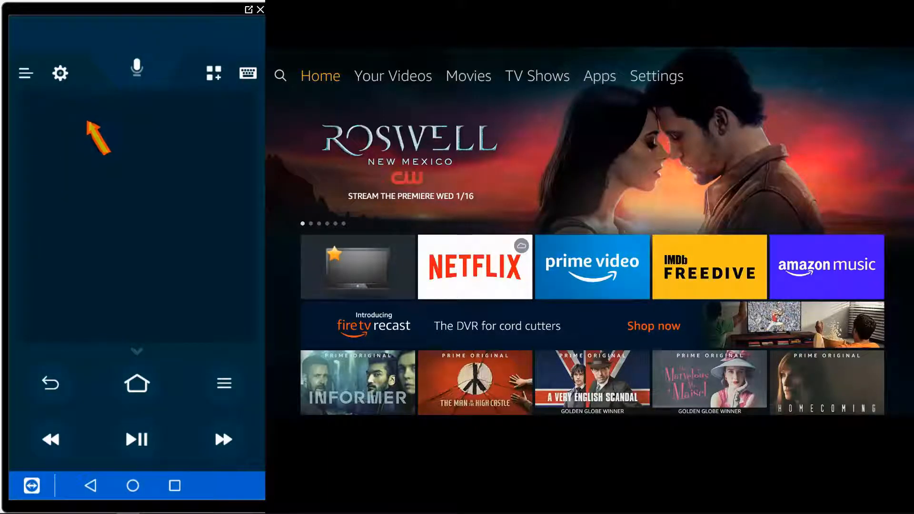
# Step: Tour the remote's settings gear, apps and keyboard buttons, navigating the TV to Home
pyautogui.click(59, 73)
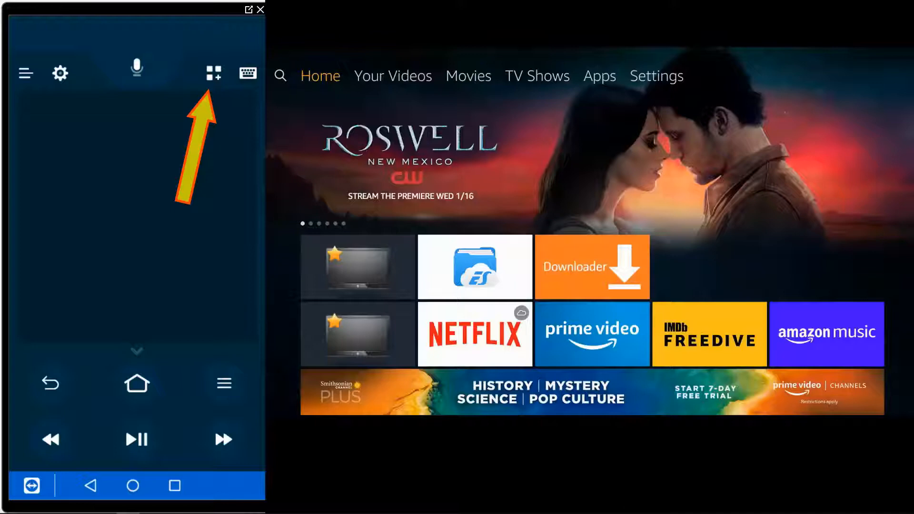
pyautogui.click(213, 73)
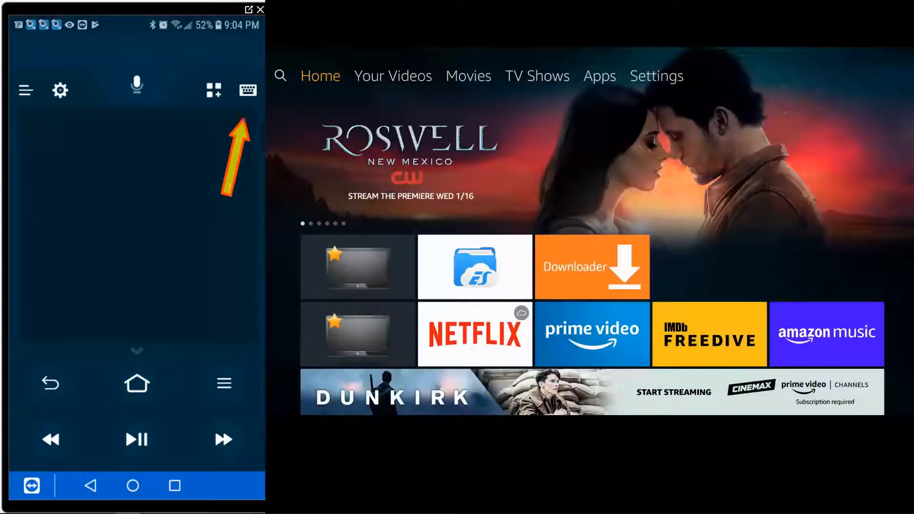
pyautogui.click(247, 90)
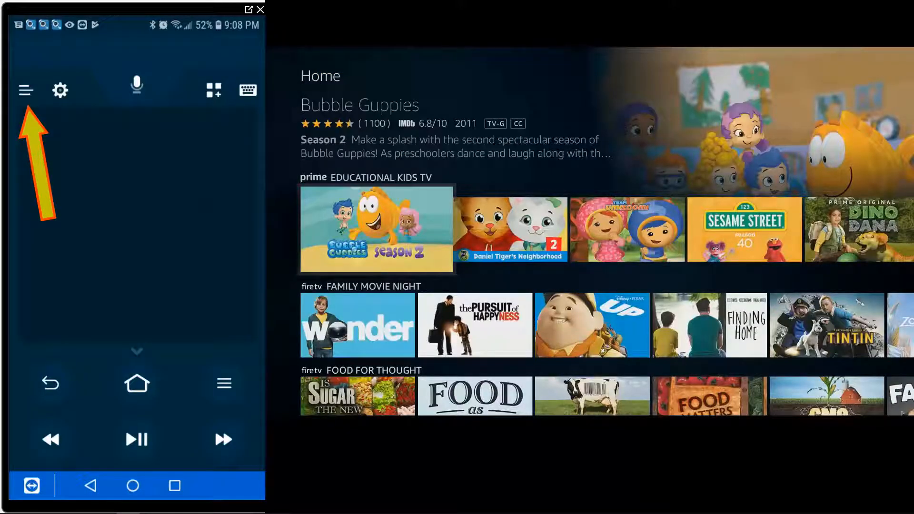
pyautogui.click(26, 90)
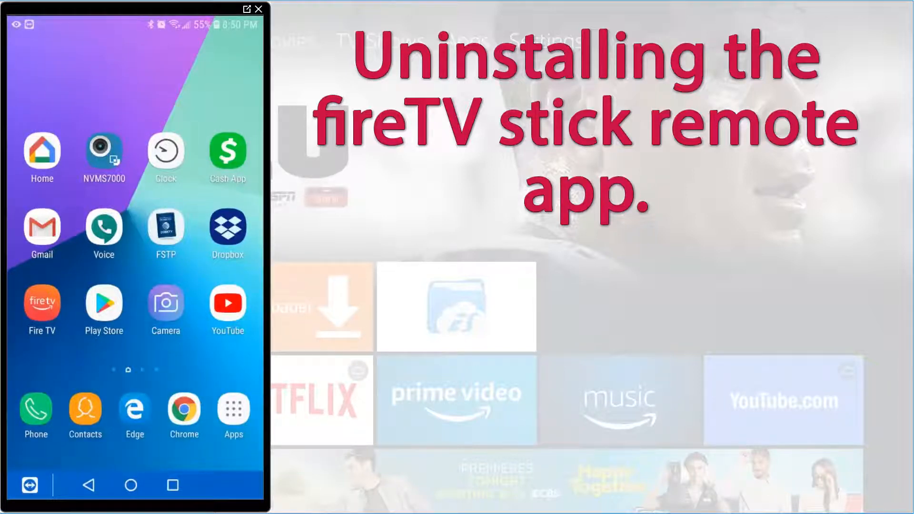
# Step: Open the app drawer, then the phone's Settings and its Apps list
pyautogui.click(233, 411)
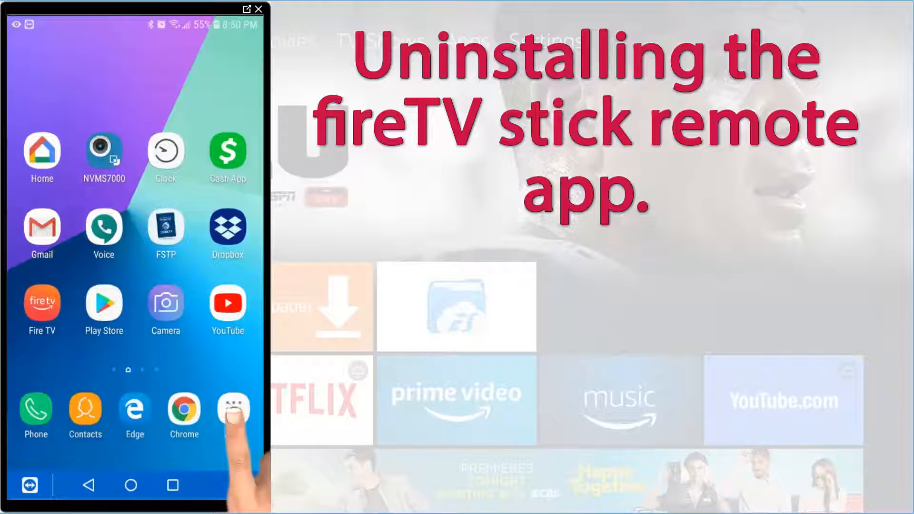
pyautogui.click(234, 413)
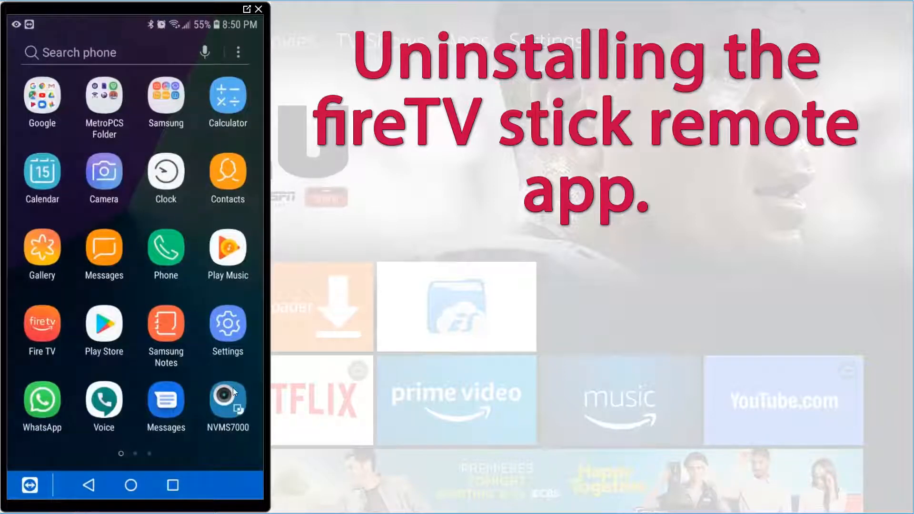
pyautogui.moveTo(228, 324)
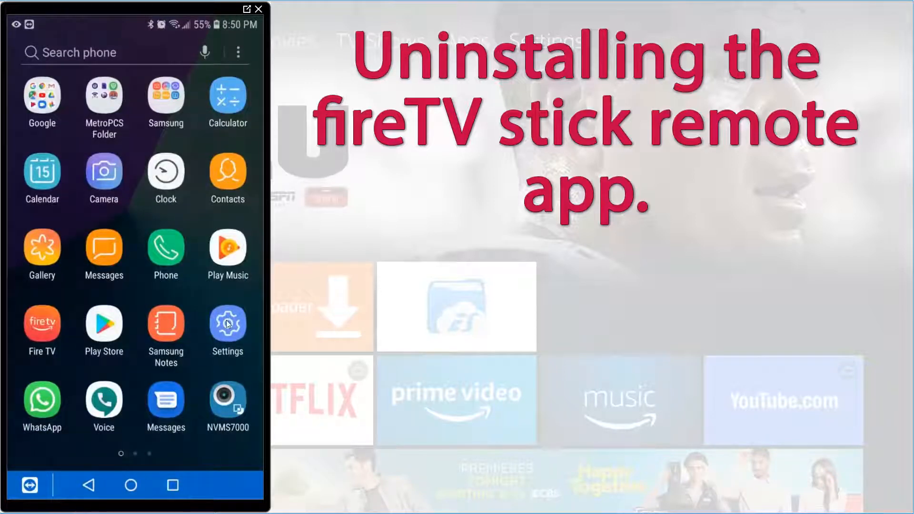
pyautogui.click(228, 324)
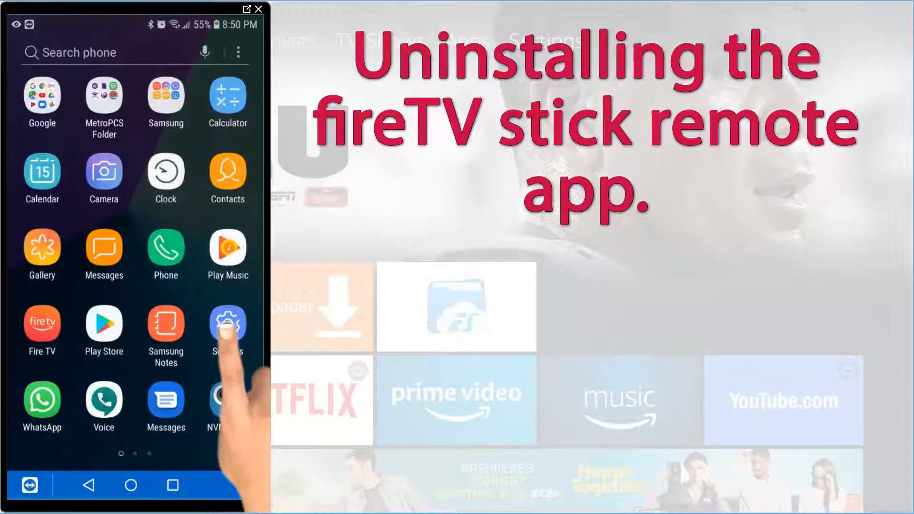
pyautogui.click(228, 325)
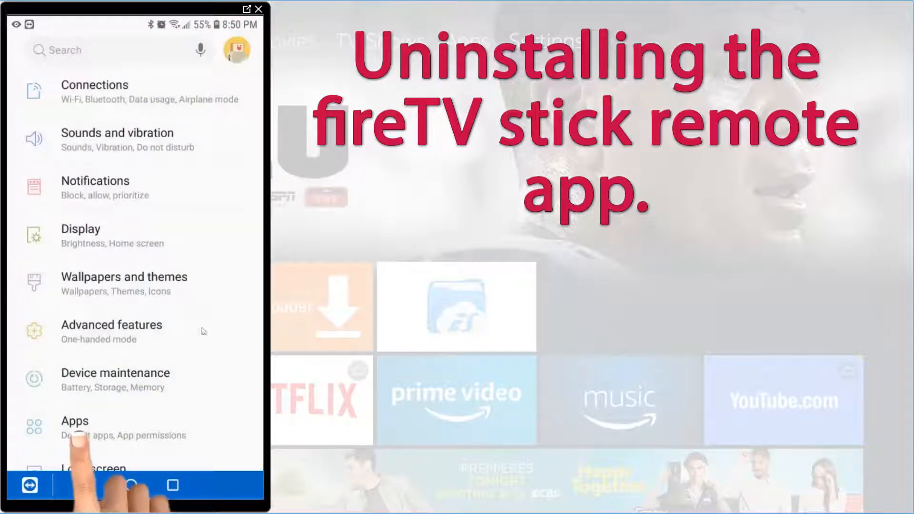
pyautogui.click(75, 428)
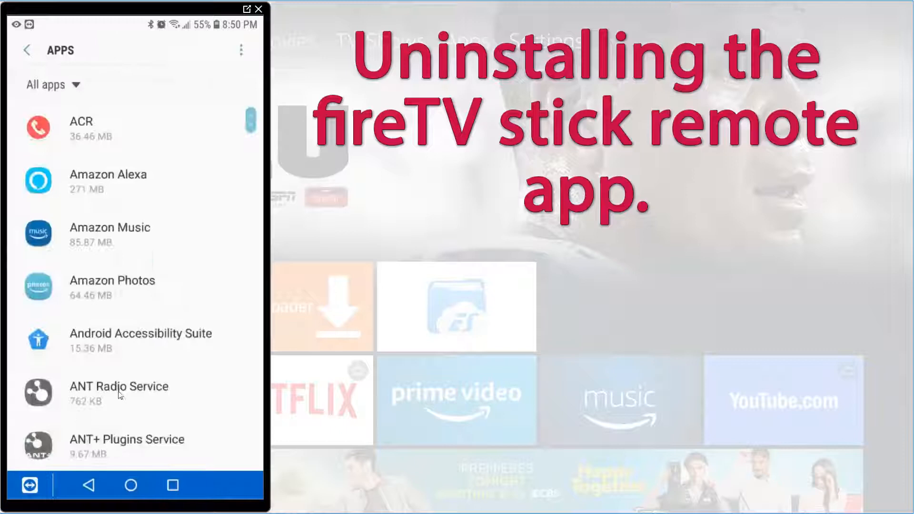
# Step: Scroll to Fire TV and uninstall it, confirming with OK
pyautogui.scroll(-3)
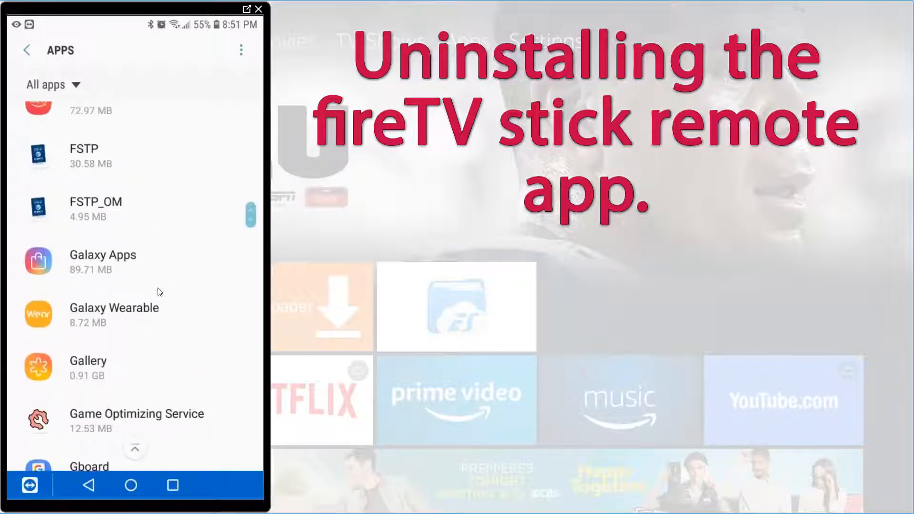
pyautogui.scroll(-3)
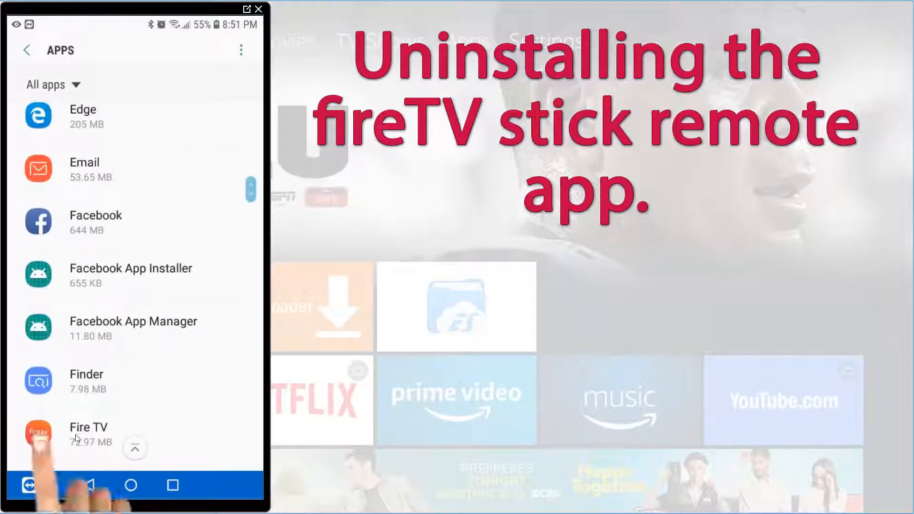
pyautogui.click(89, 434)
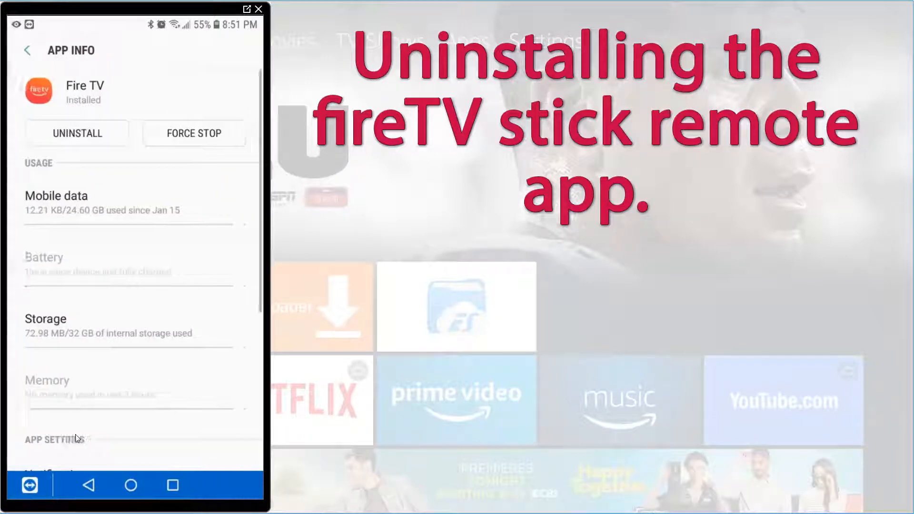
pyautogui.click(76, 133)
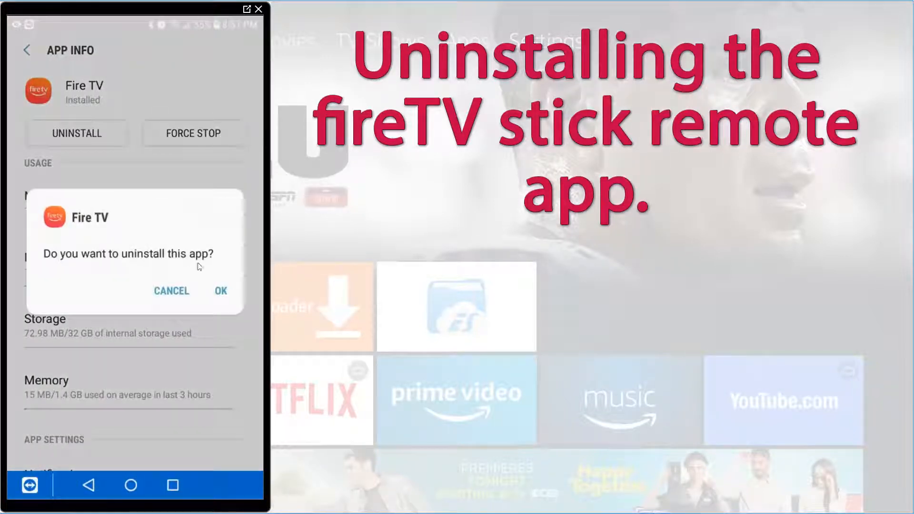
pyautogui.click(220, 291)
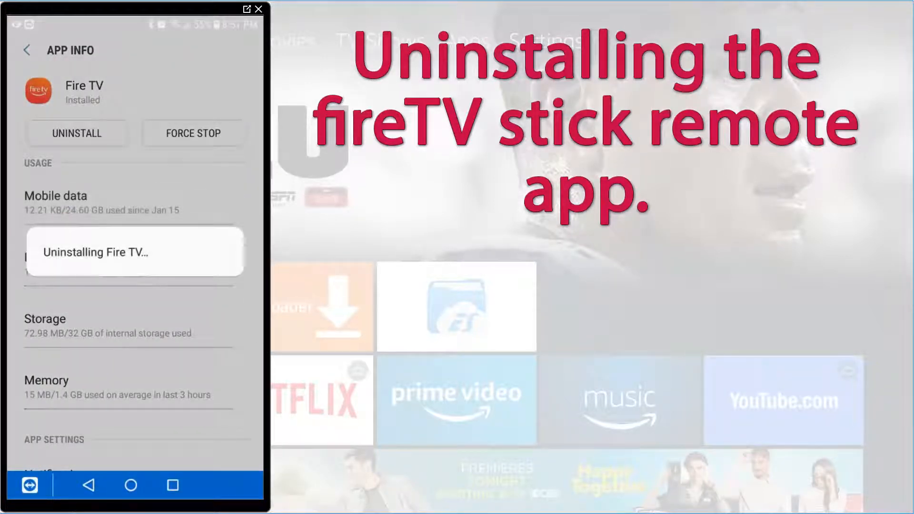